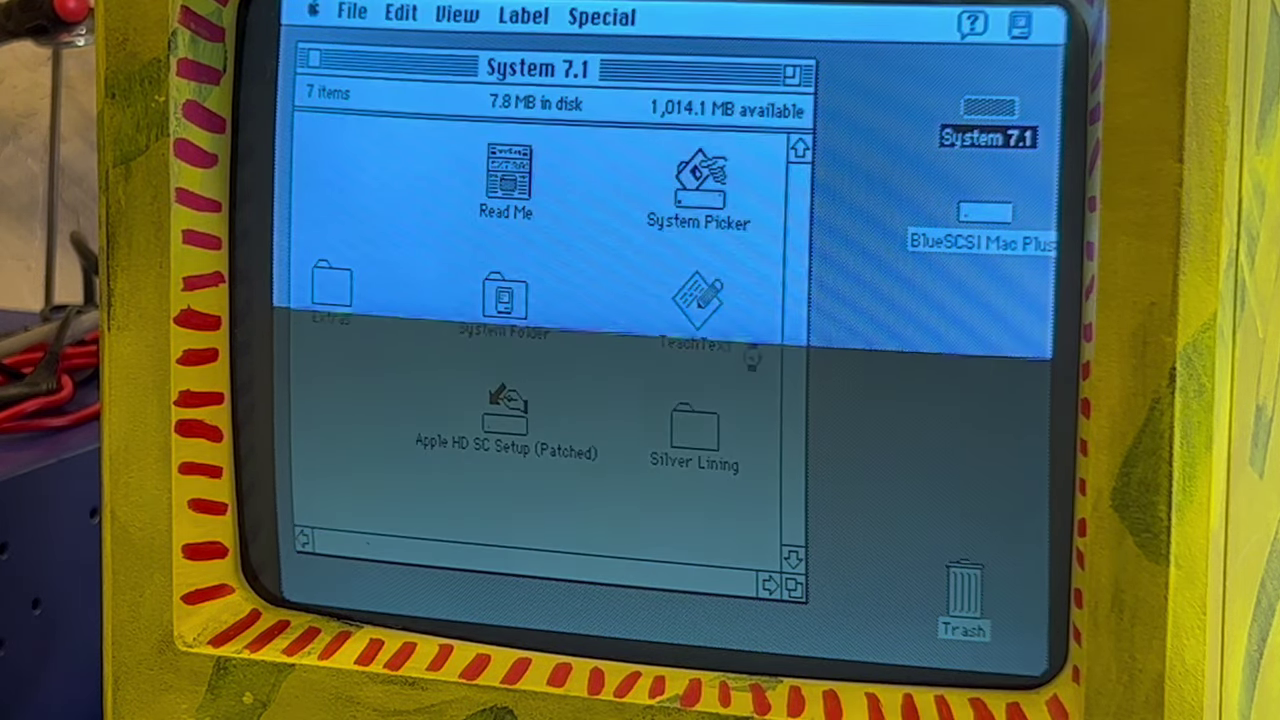
Step: Launch TeachText from the System 7.1 disk window to get a blank document
left_click(696, 300)
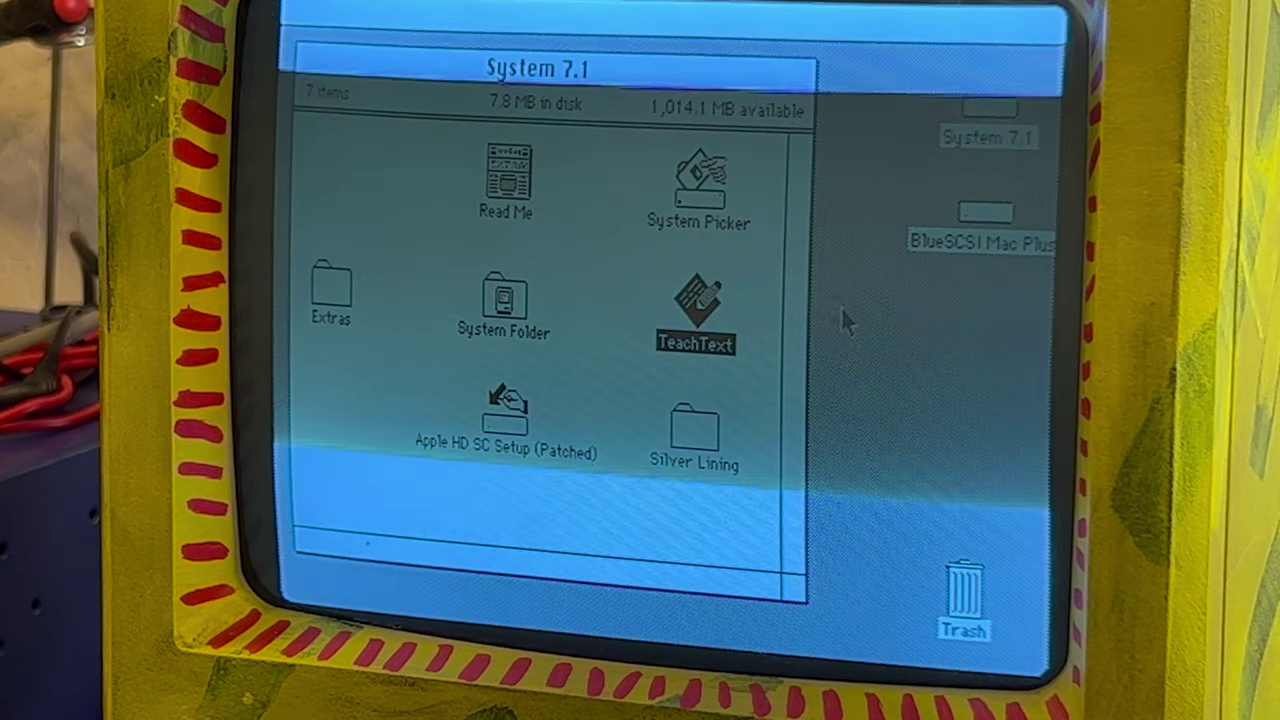
double_click(696, 300)
type("vbbbbbbbbbbbbbbb")
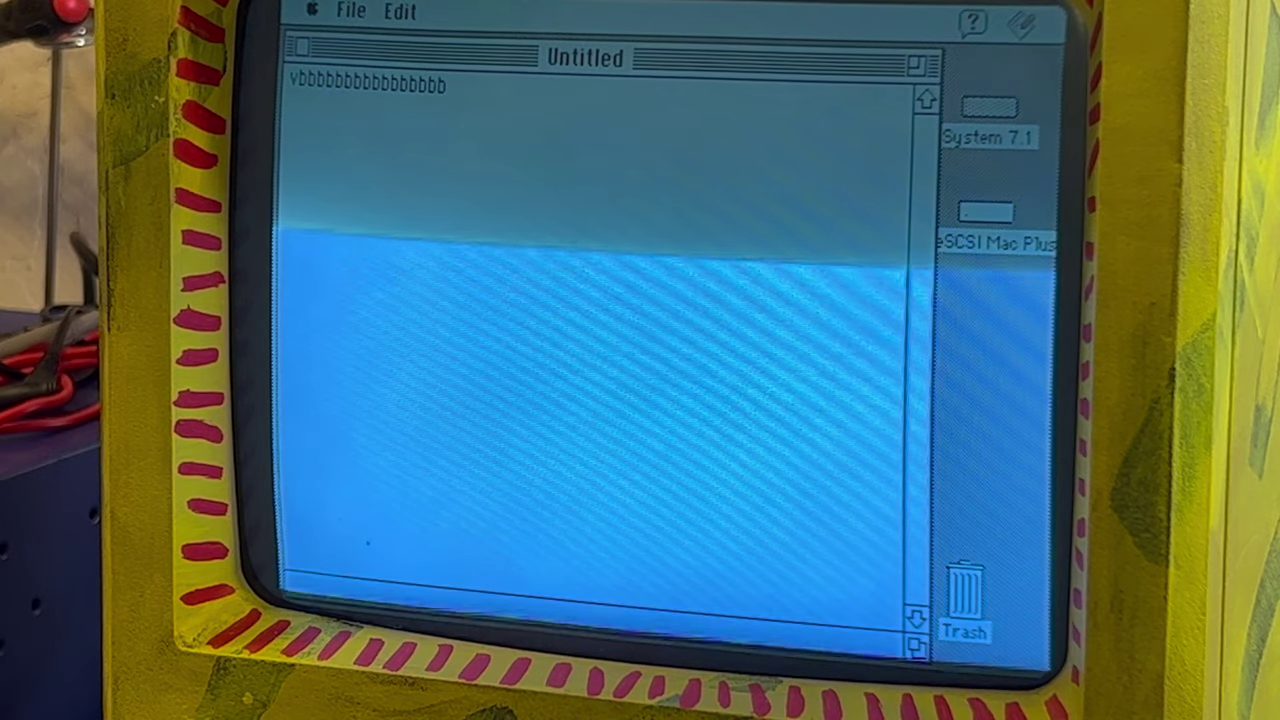
Step: Fill the document with repeated n and b letters, then the keyboard rows ending in ./\
type("nnnbb")
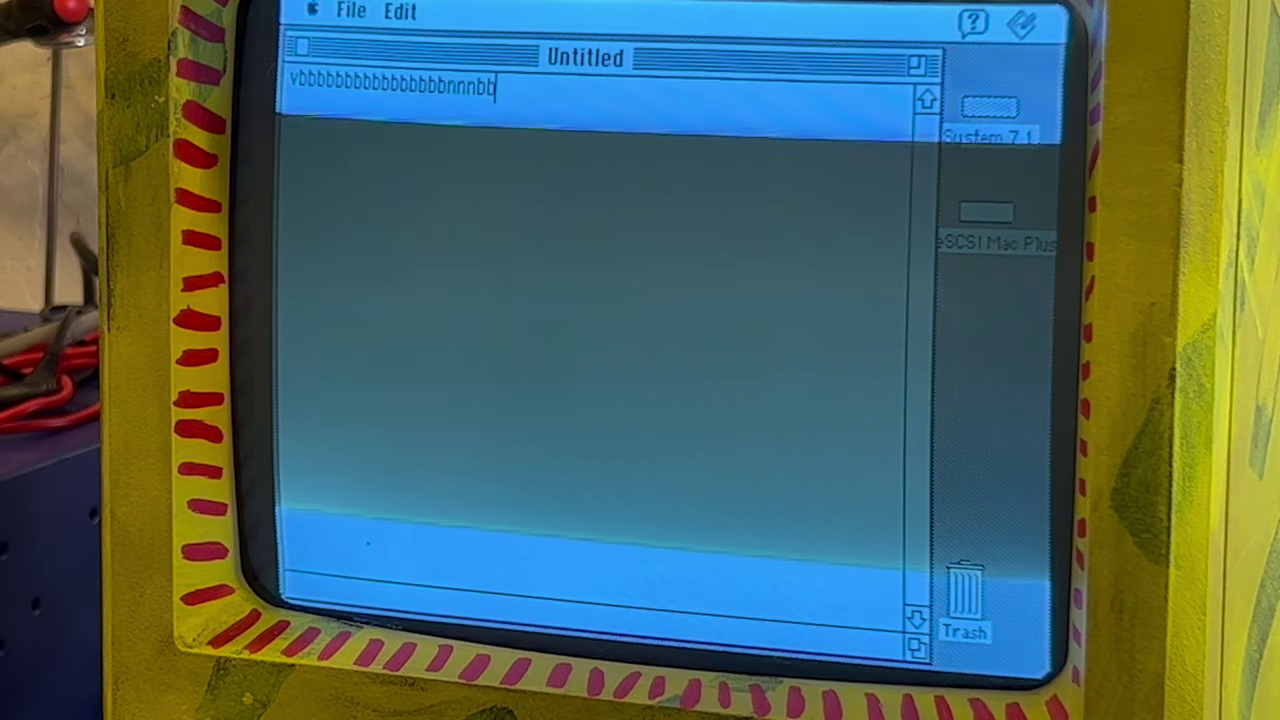
type("bbbbbbbbbbbbbbbbbbb q")
type("qwwertytuiopasdfghjklzxcvbnm,")
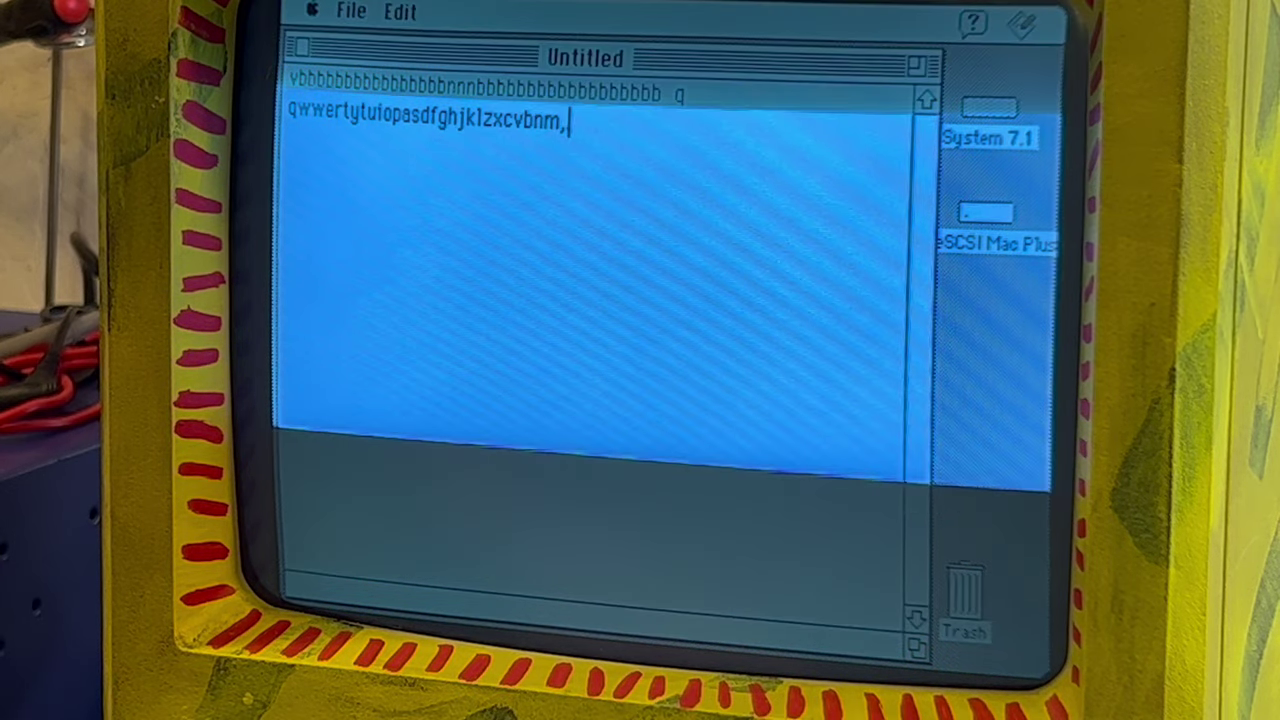
type("./\\")
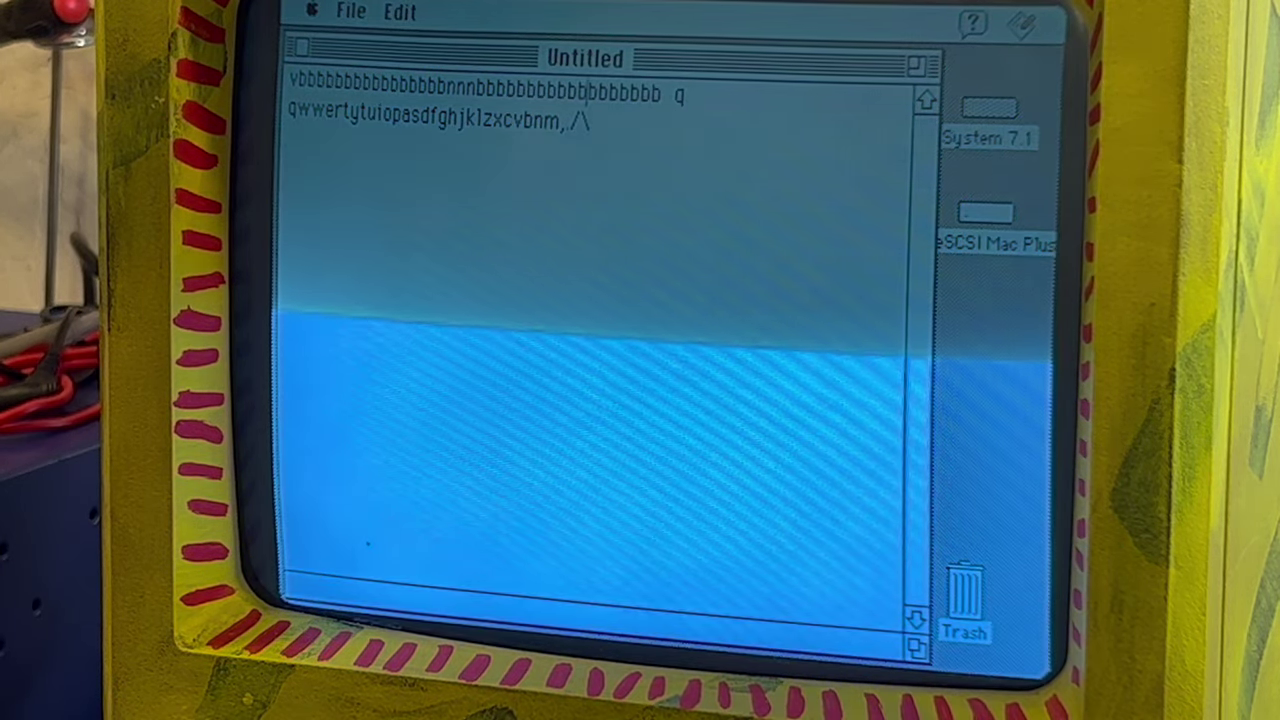